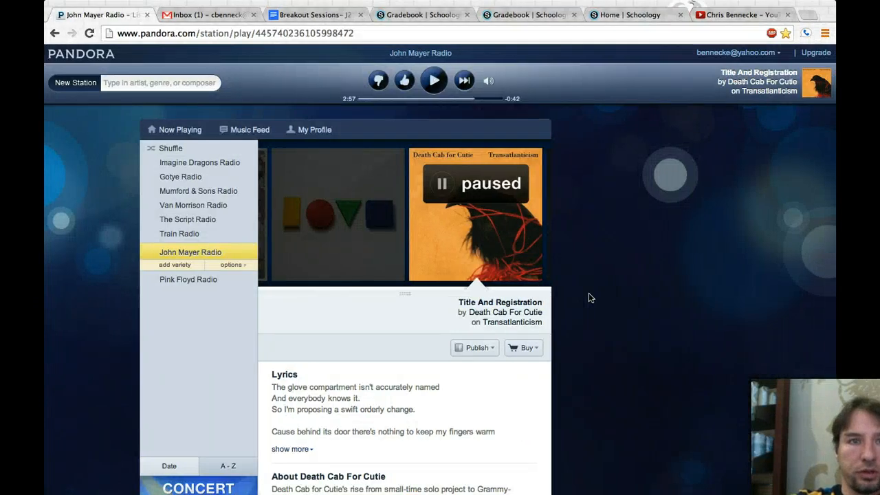
mouse_move(522, 14)
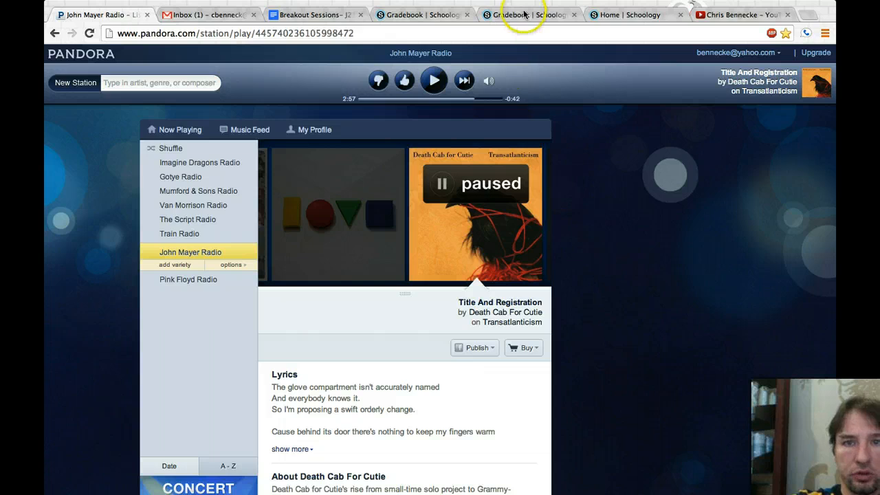
- Switch to the Schoology tab and reload Home so the Finals week video previews appear
click(626, 14)
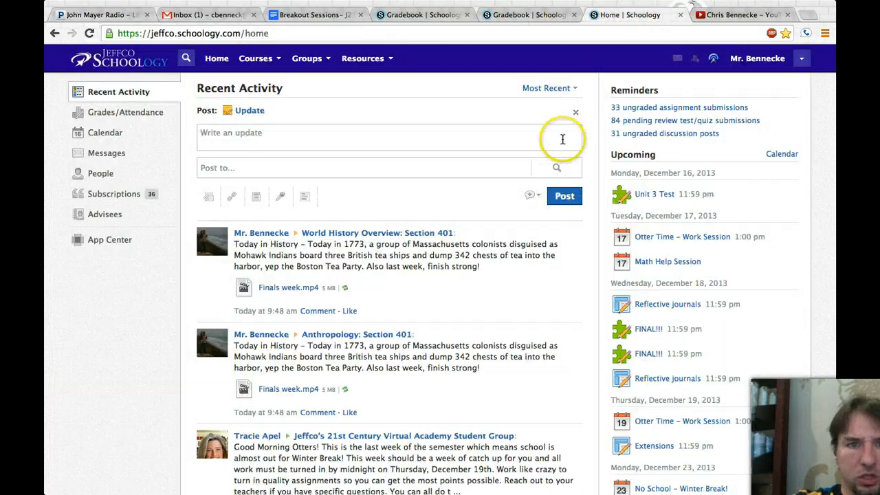
click(217, 58)
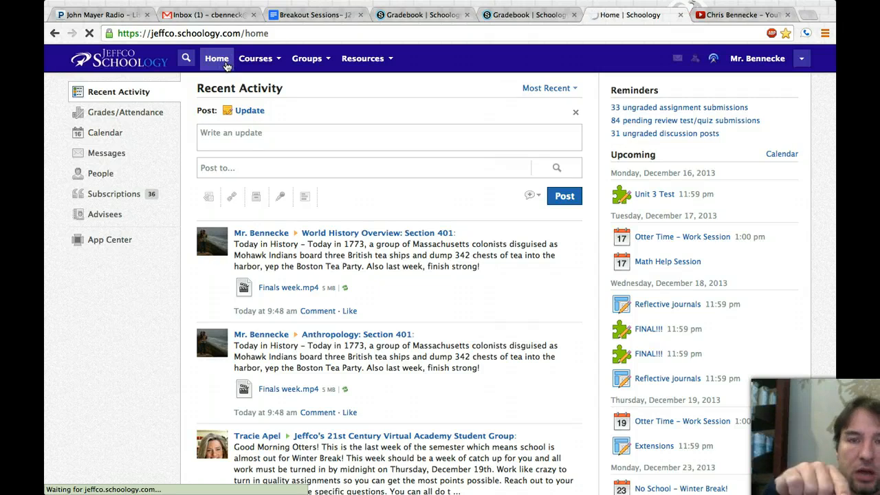
click(215, 58)
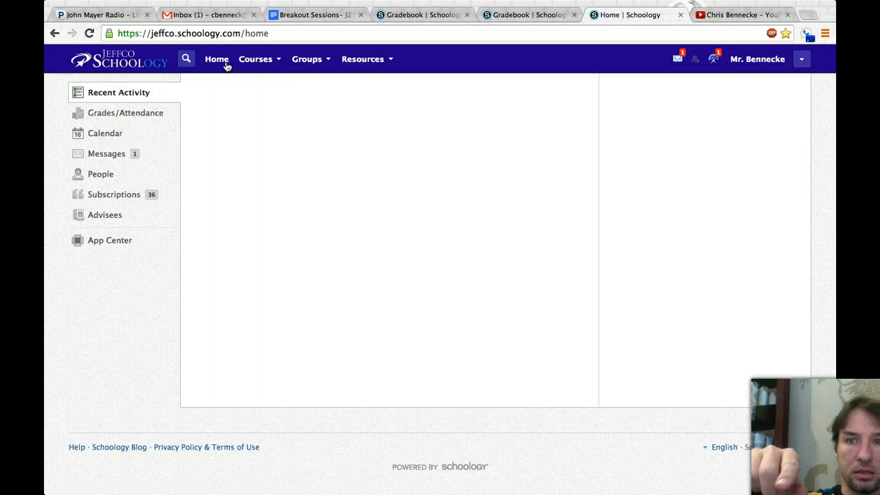
click(216, 59)
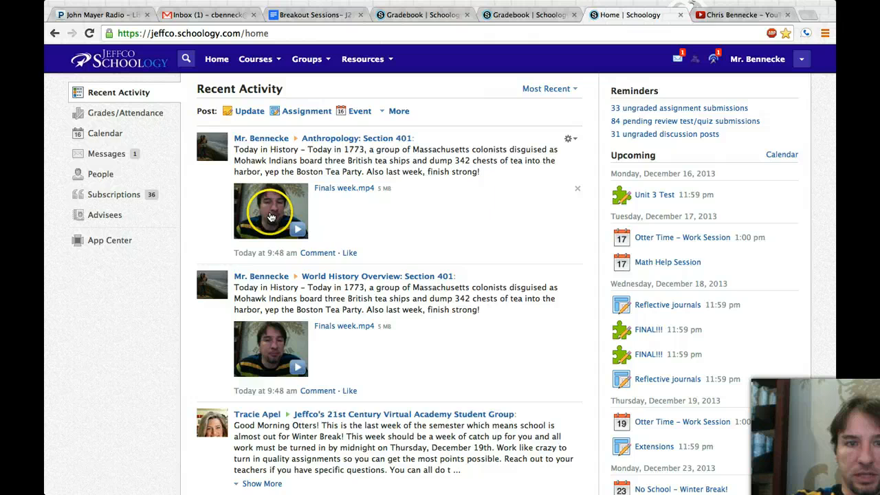
mouse_move(493, 186)
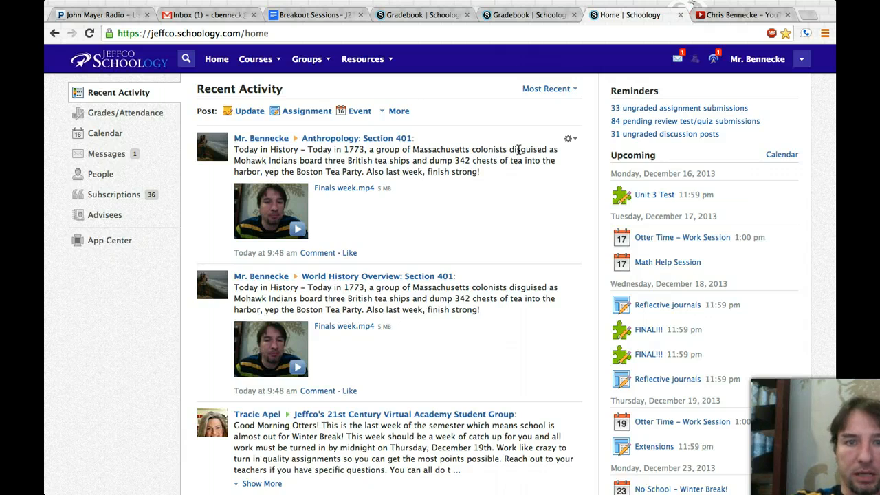
mouse_move(522, 194)
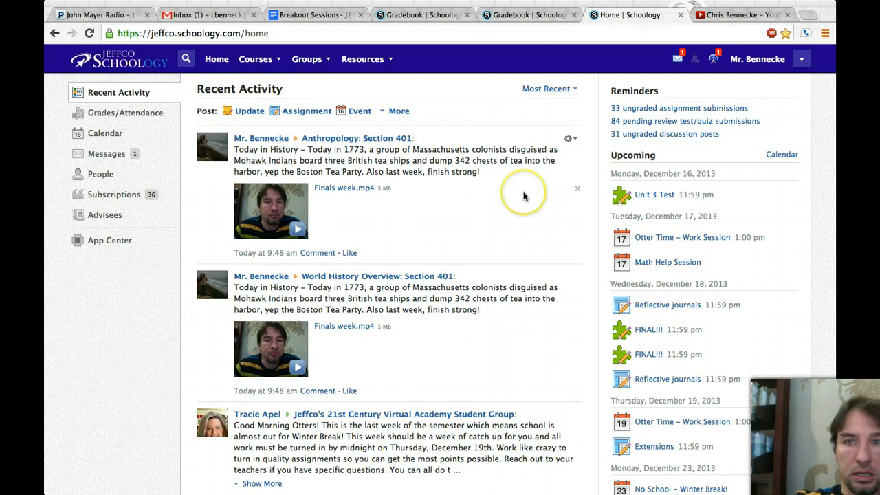
mouse_move(524, 216)
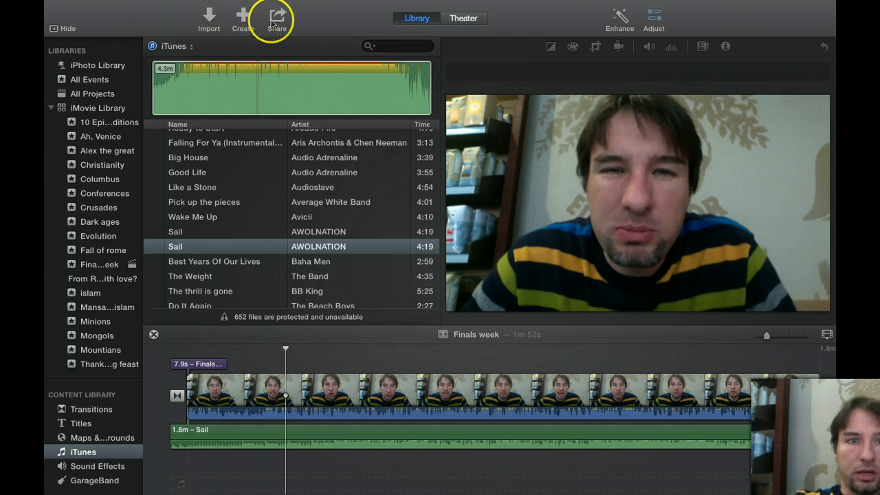
click(277, 18)
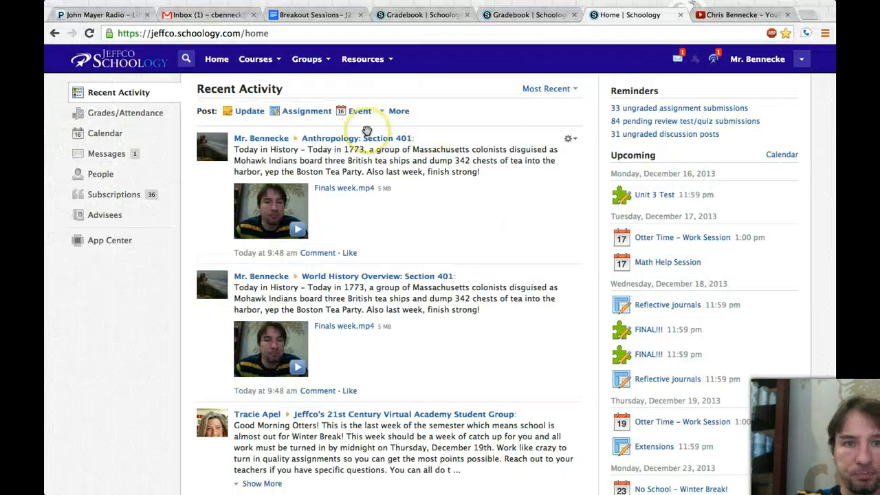
- Open the Chris Bennecke YouTube channel and scroll through the uploads back to Finals week
click(742, 15)
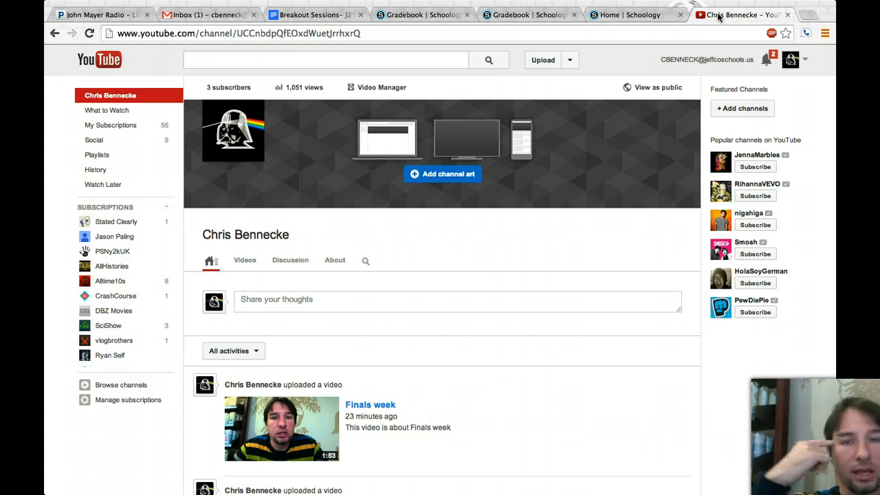
scroll(down, 3)
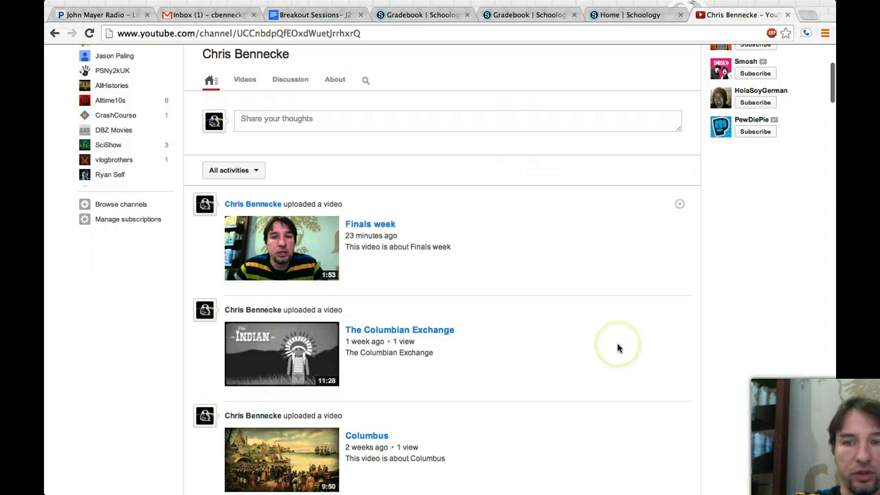
scroll(down, 3)
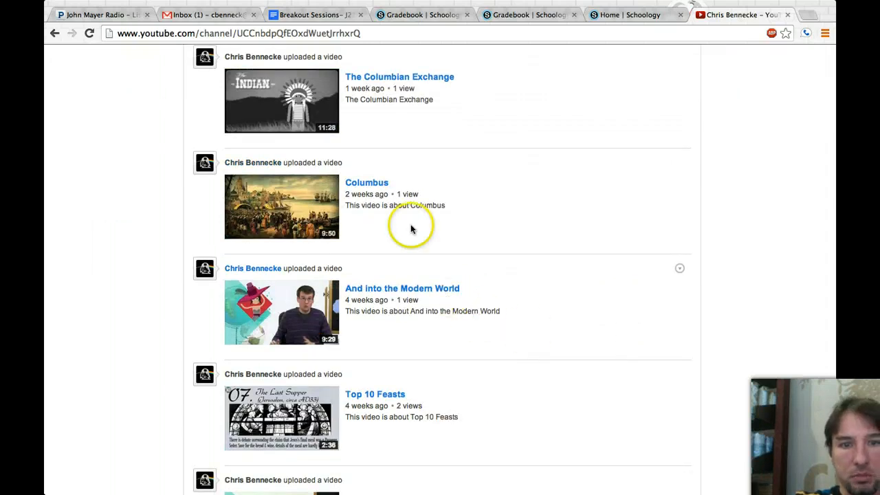
scroll(down, 3)
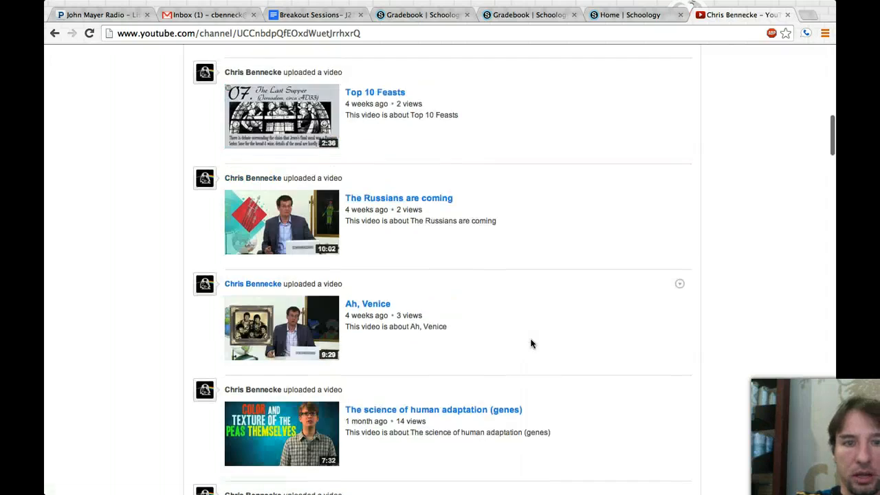
scroll(down, 3)
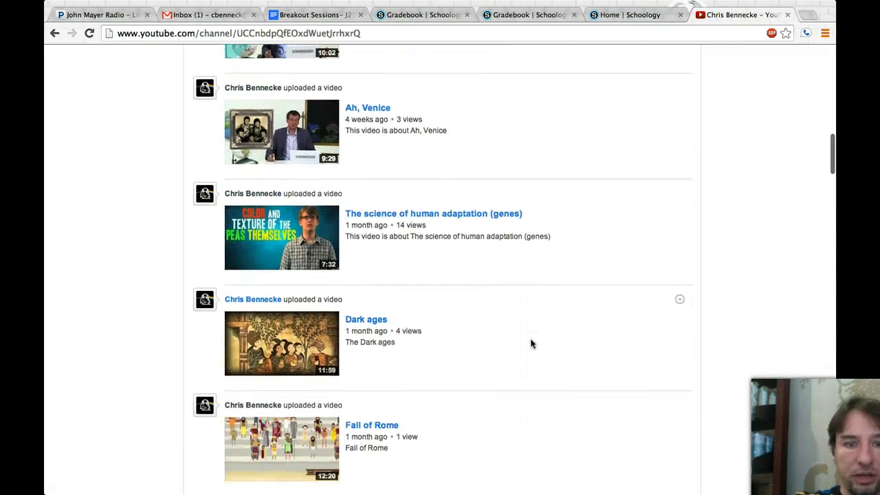
scroll(down, 3)
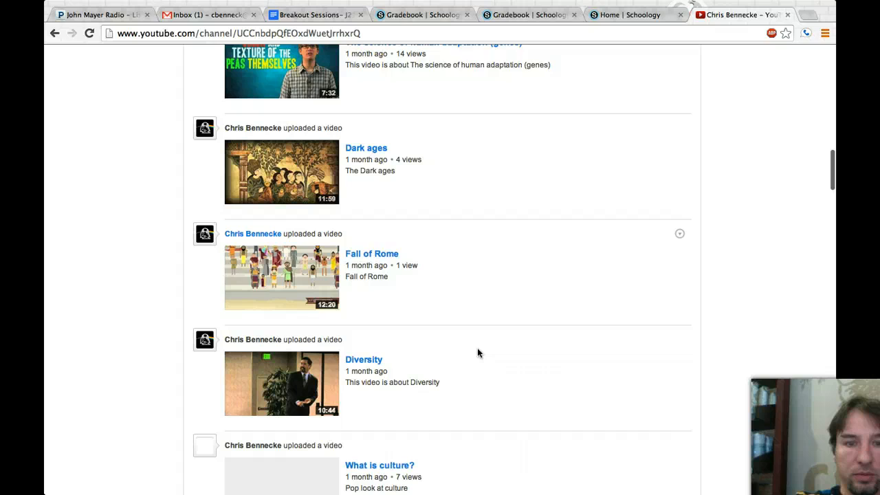
scroll(down, 3)
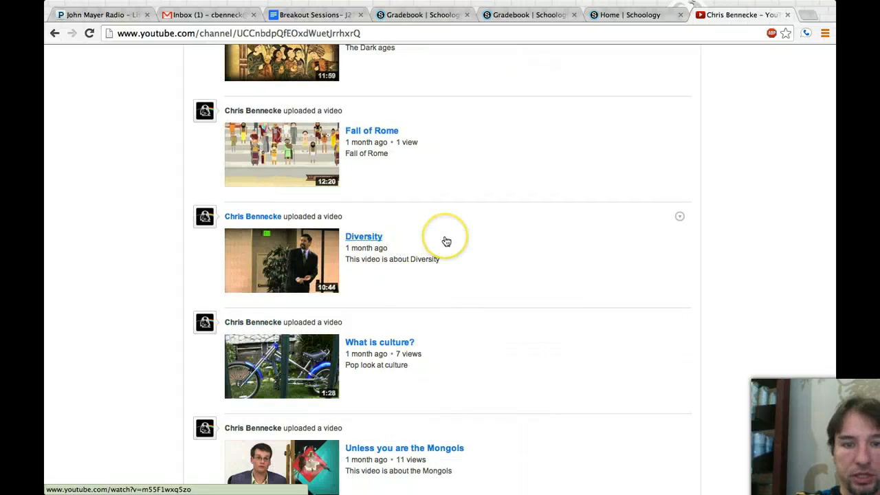
scroll(up, 3)
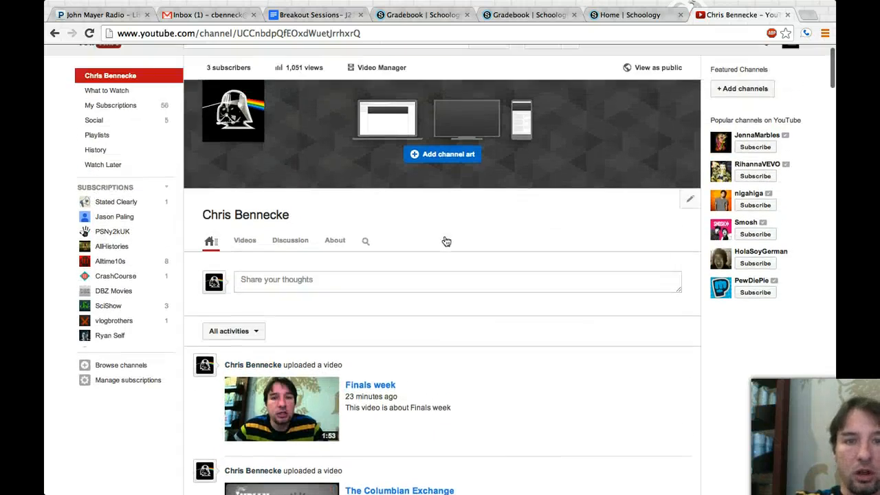
scroll(up, 3)
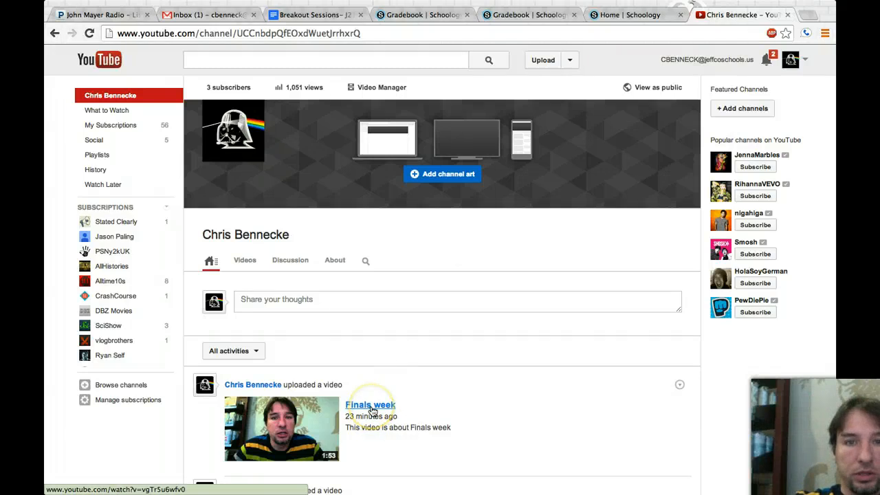
mouse_move(370, 404)
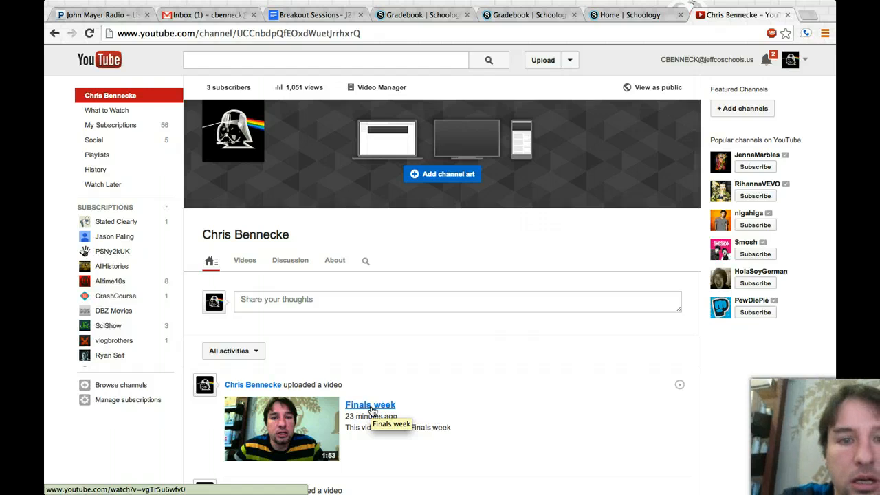
- Open the Finals week video's watch page and select its URL in the address bar
click(370, 405)
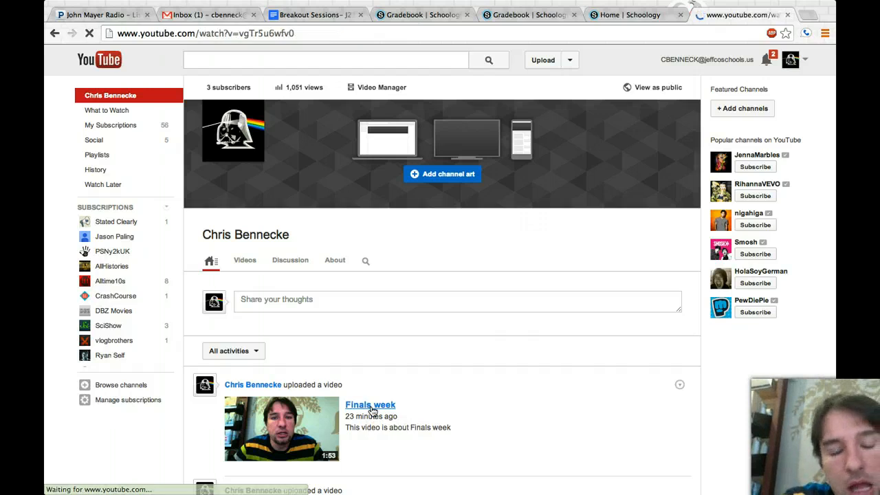
click(370, 404)
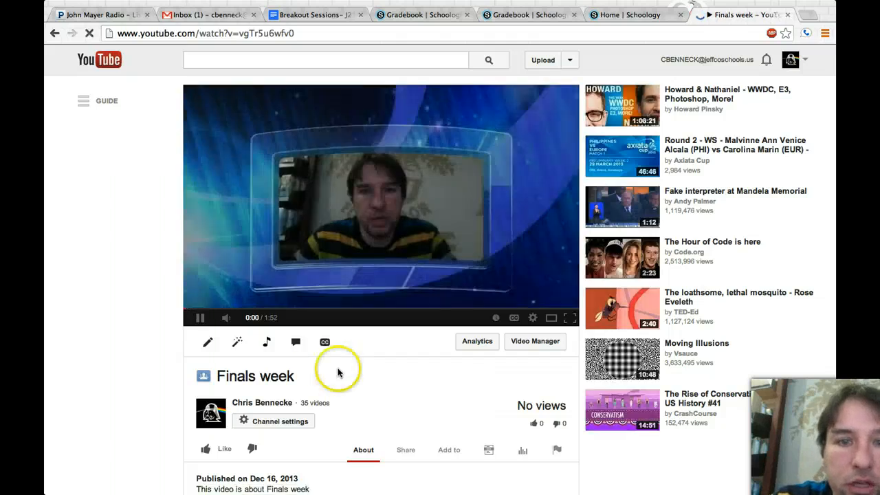
click(200, 317)
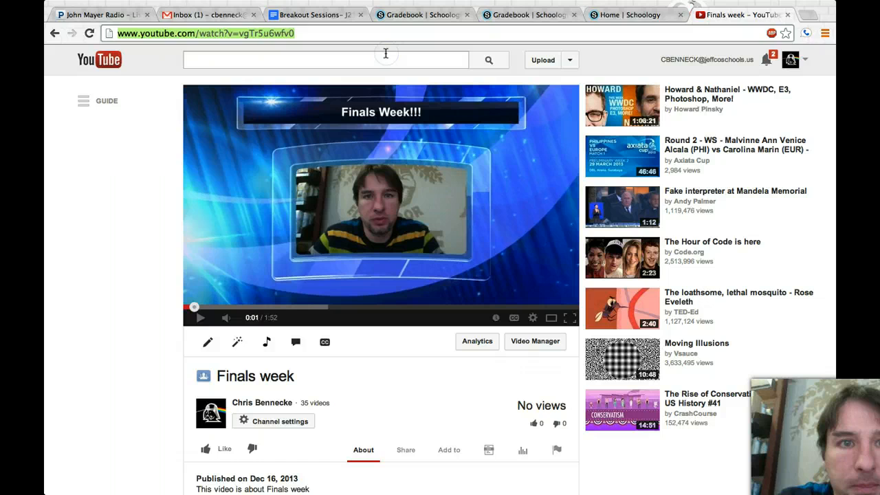
mouse_move(345, 54)
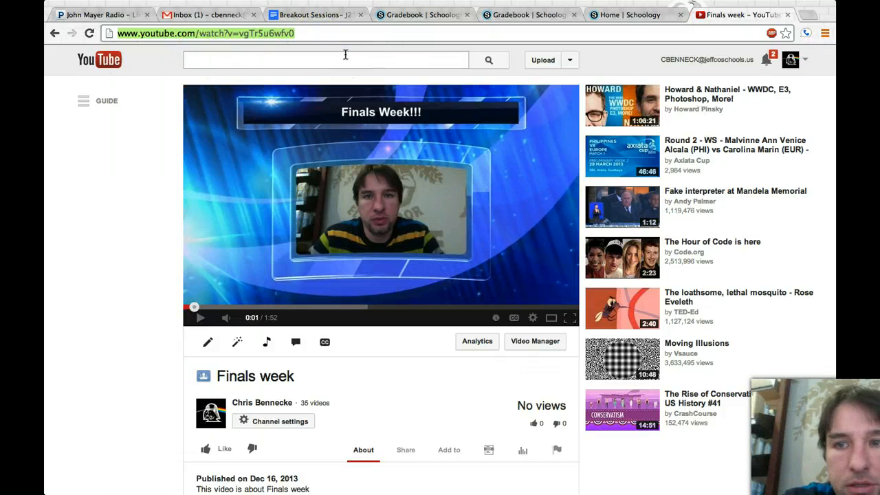
mouse_move(505, 371)
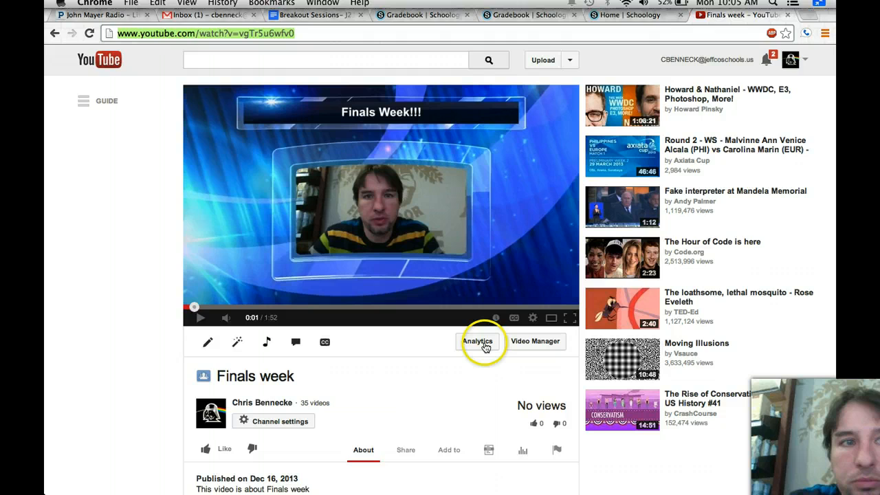
mouse_move(477, 341)
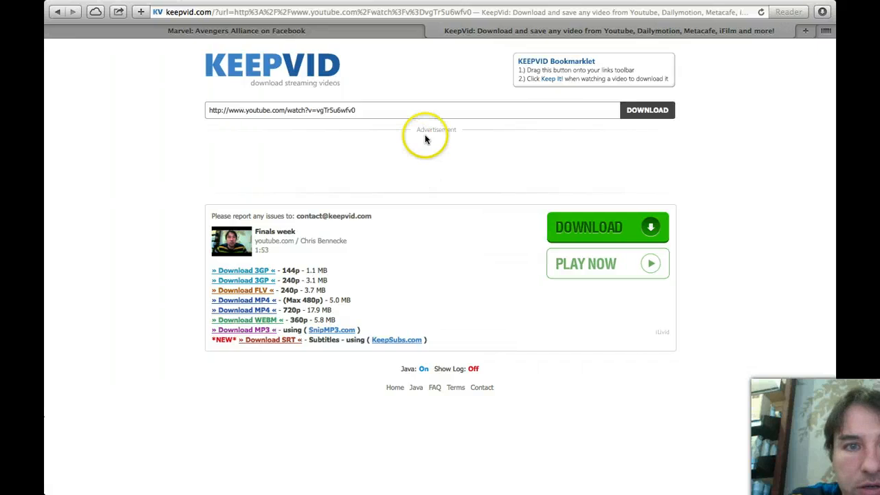
mouse_move(342, 82)
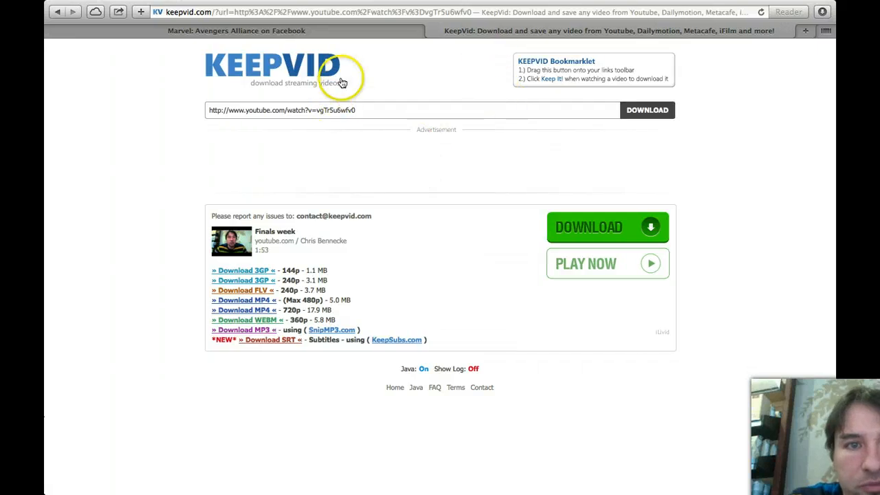
mouse_move(519, 149)
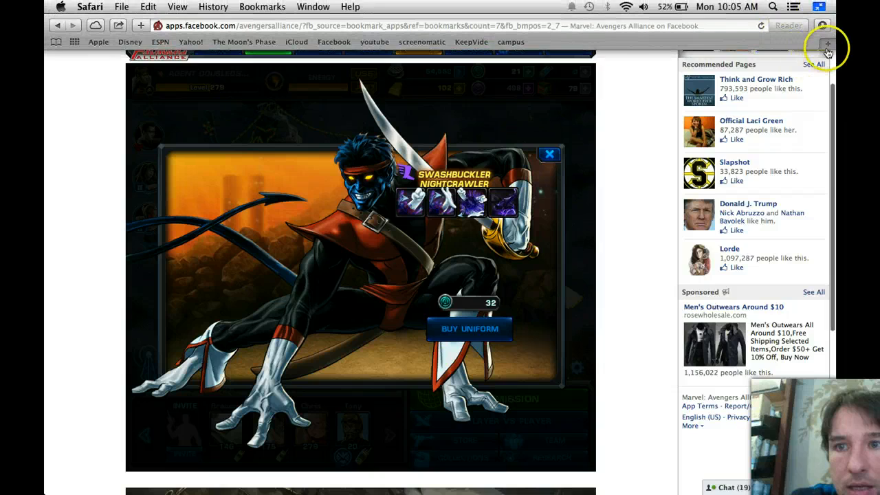
- Return to the KeepVid tab so its Java applet loads and shows the Security Warning
click(827, 44)
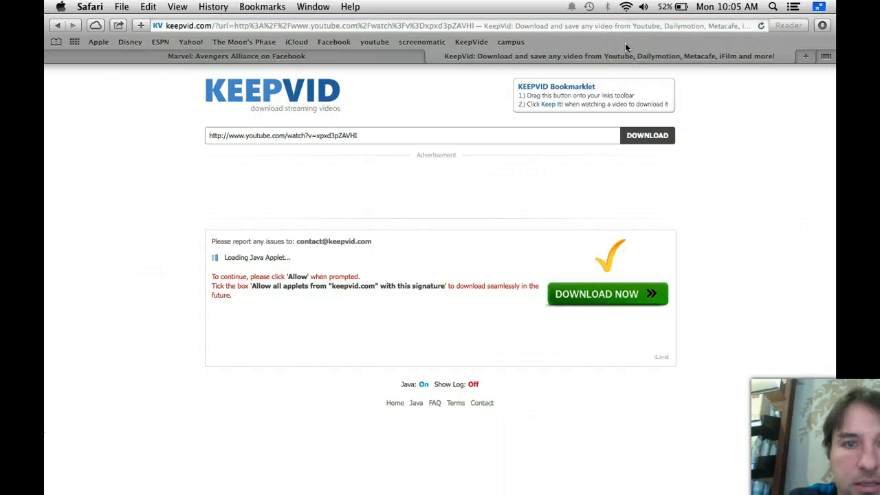
mouse_move(601, 88)
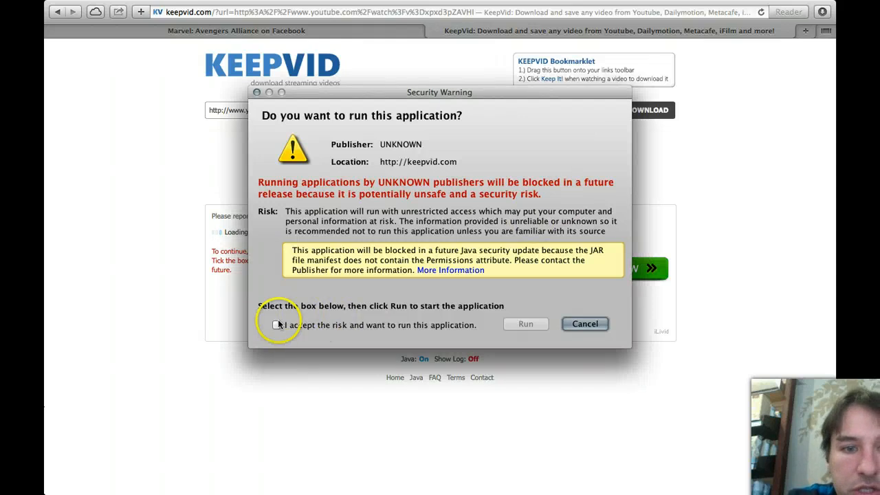
- Run the KeepVid applet, submit the Finals week URL, and download the 480p MP4 (5.0 MB)
click(277, 325)
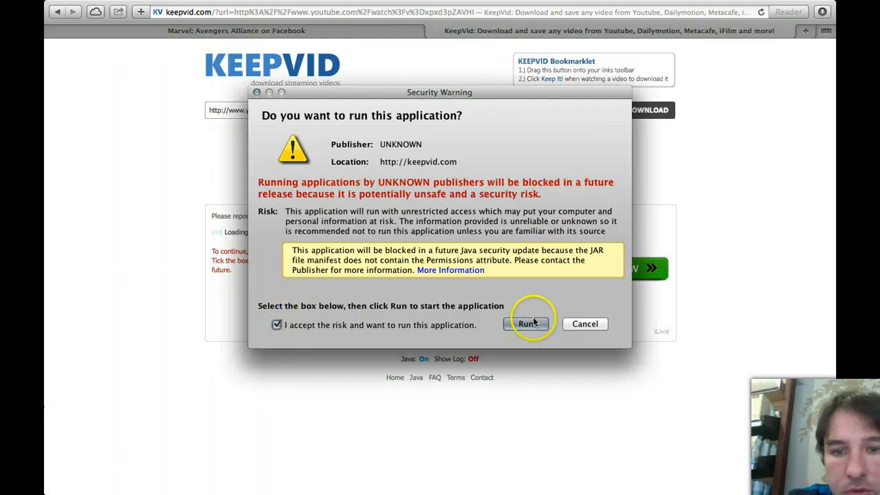
click(528, 324)
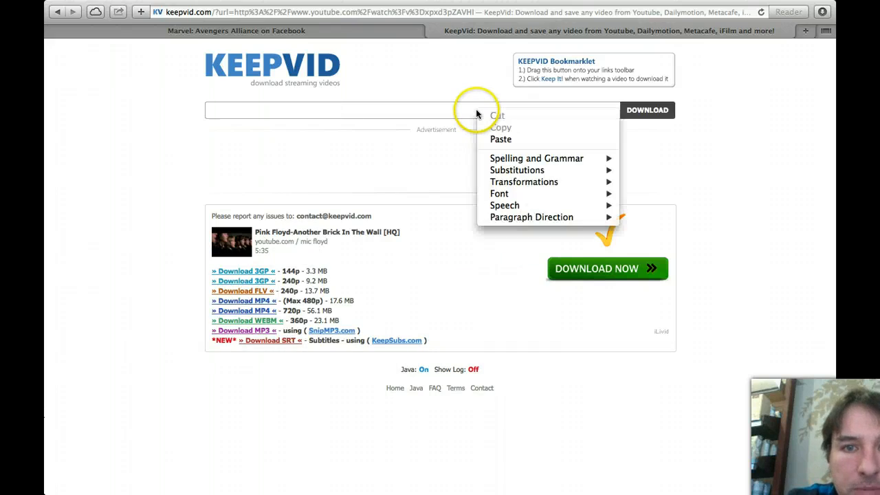
click(500, 139)
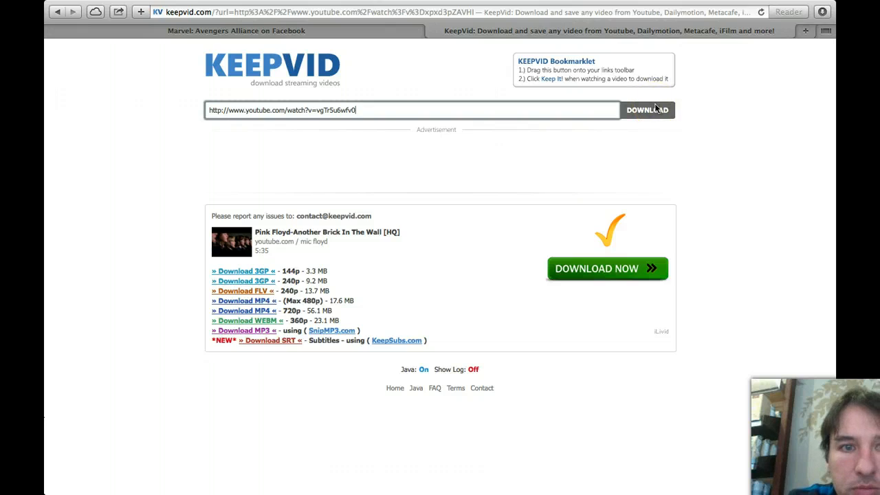
click(647, 110)
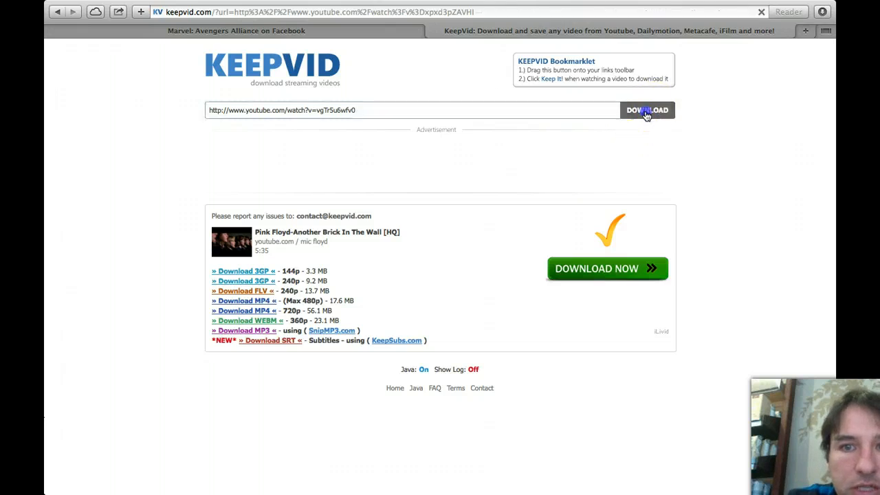
click(646, 110)
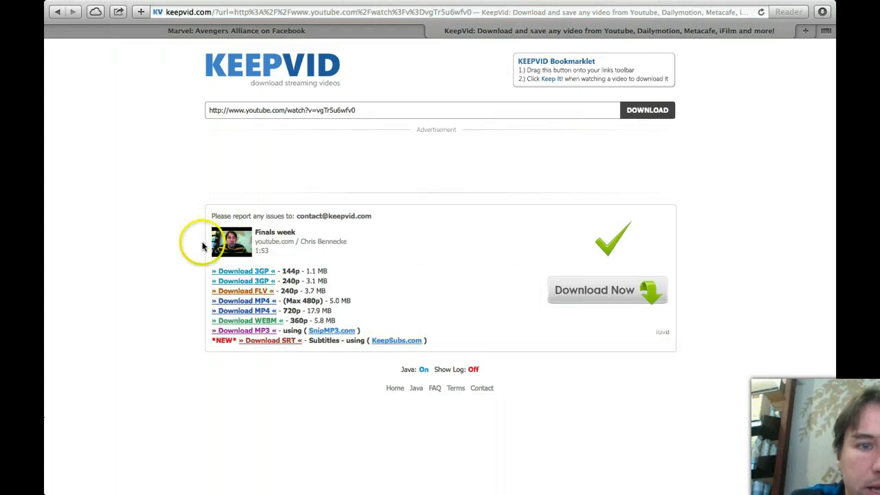
mouse_move(299, 239)
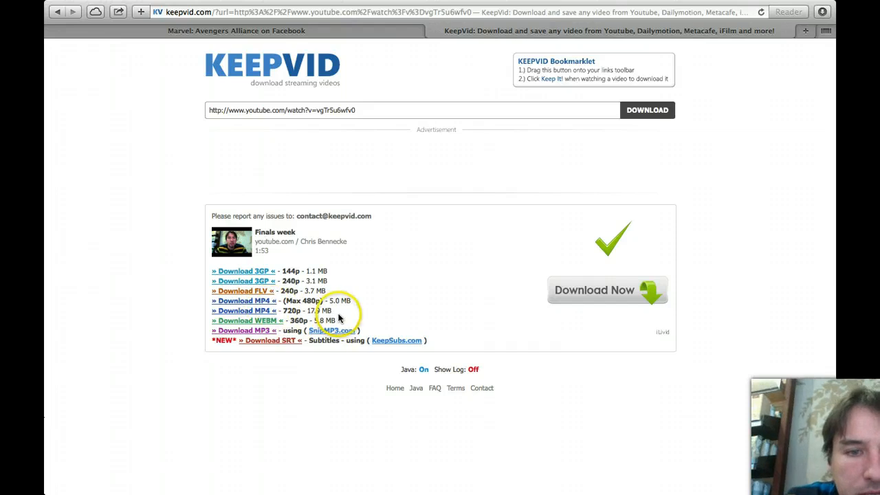
mouse_move(347, 299)
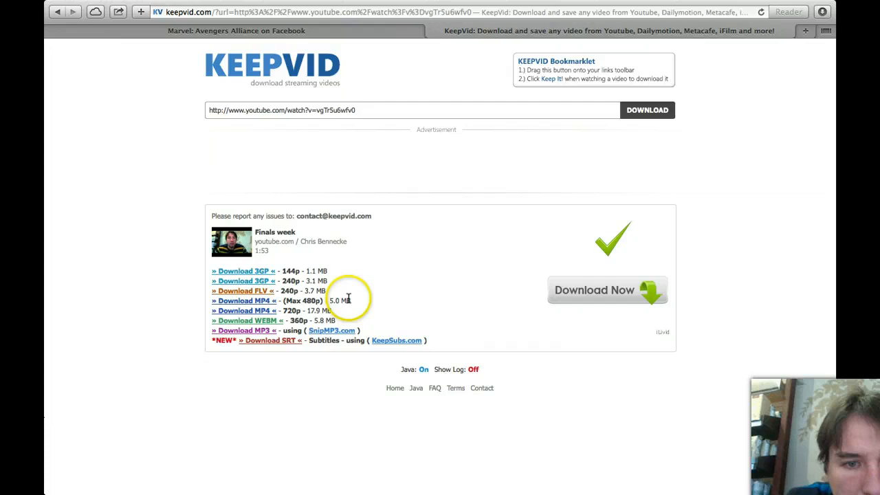
mouse_move(326, 310)
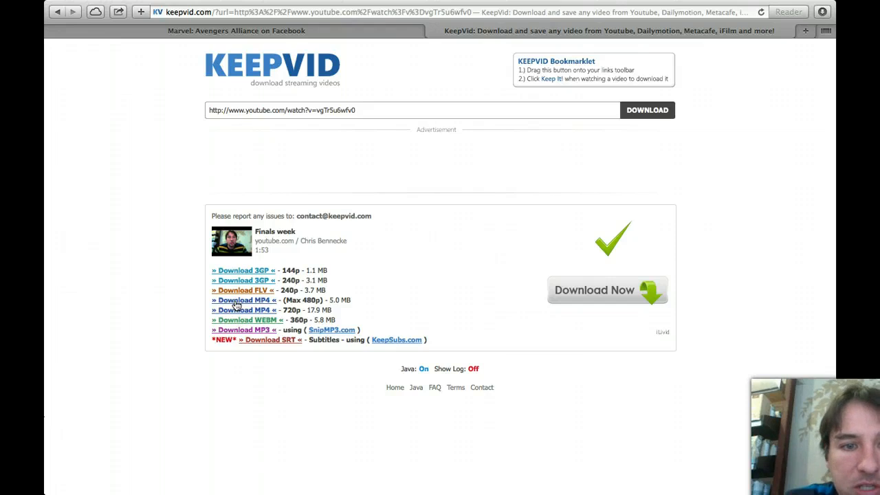
click(241, 300)
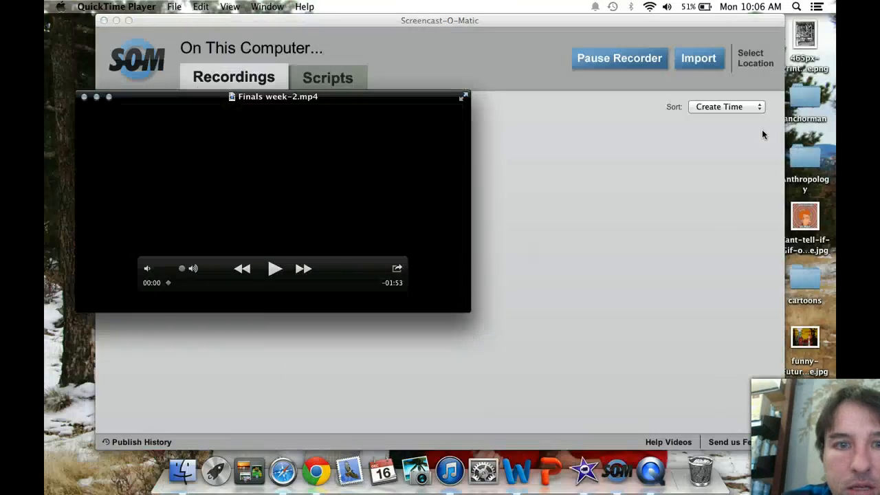
mouse_move(273, 120)
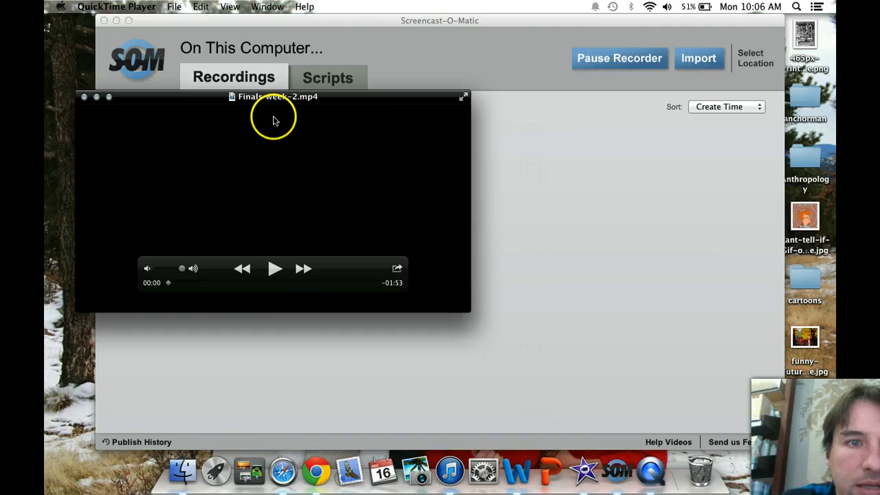
mouse_move(233, 106)
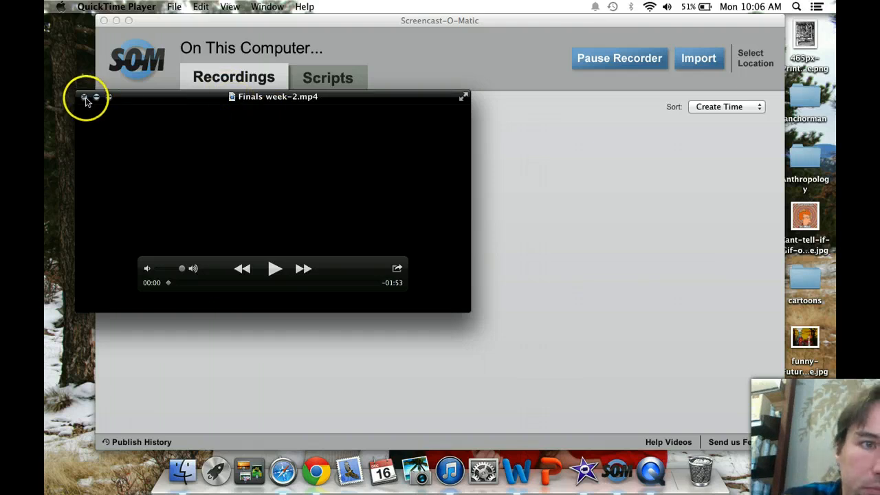
- Close the Finals week-2.mp4 QuickTime window to return to the YouTube watch page
click(84, 96)
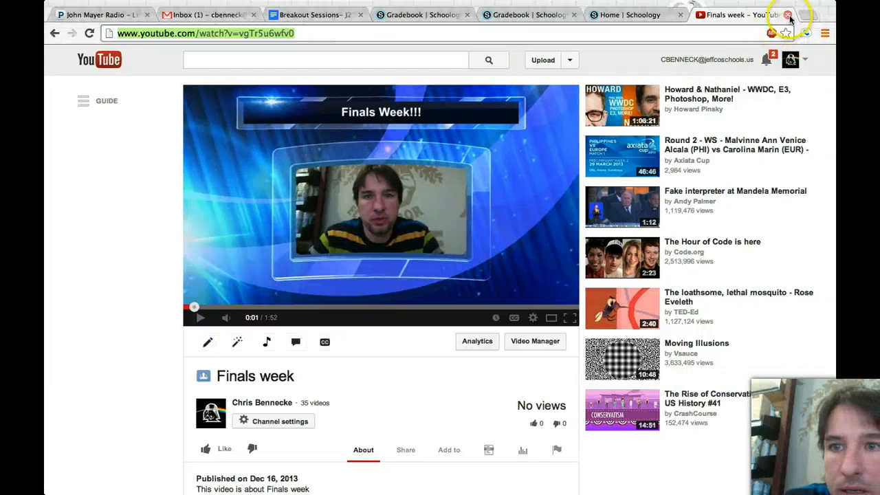
- Close the YouTube tab, open Anthropology: Section 401, and start attaching a file to an update
click(787, 14)
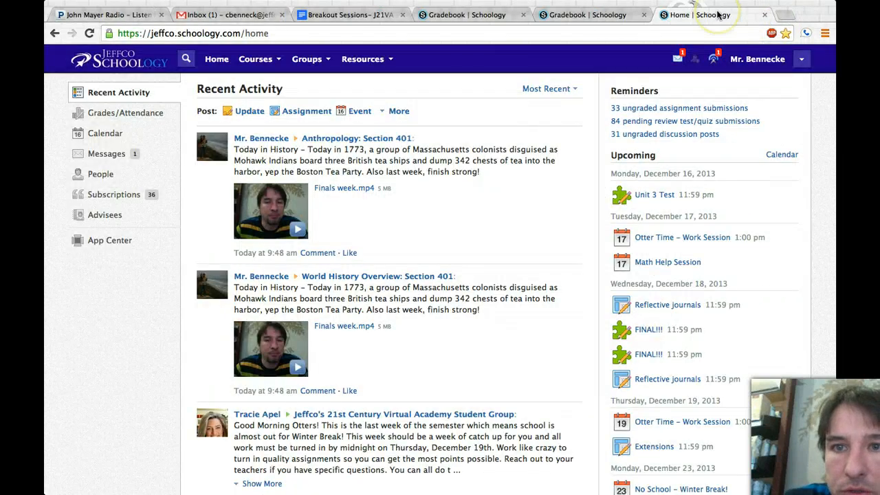
mouse_move(688, 15)
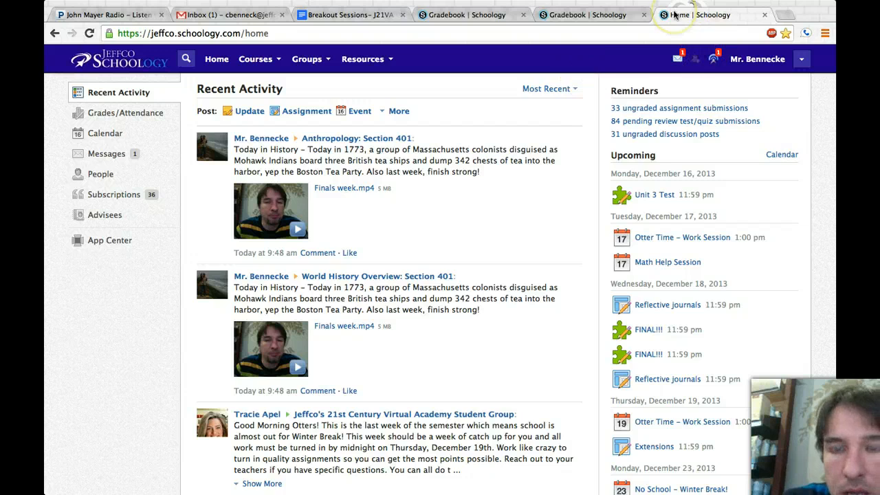
mouse_move(292, 115)
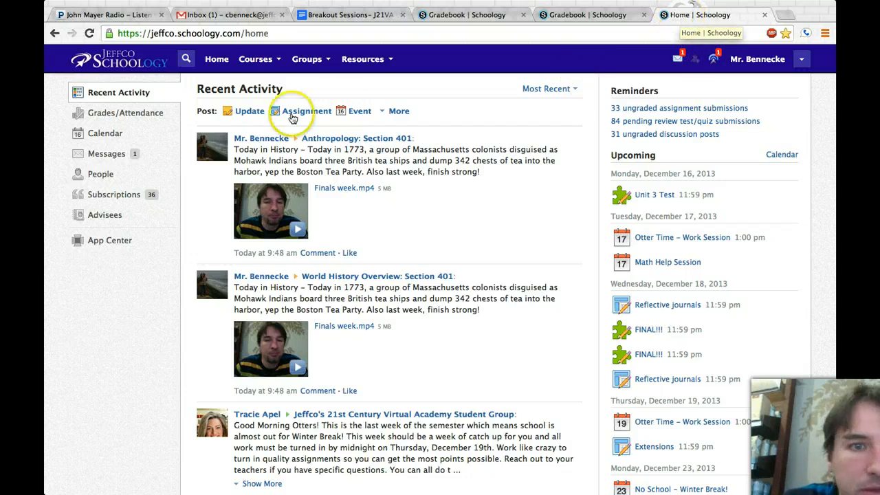
click(357, 138)
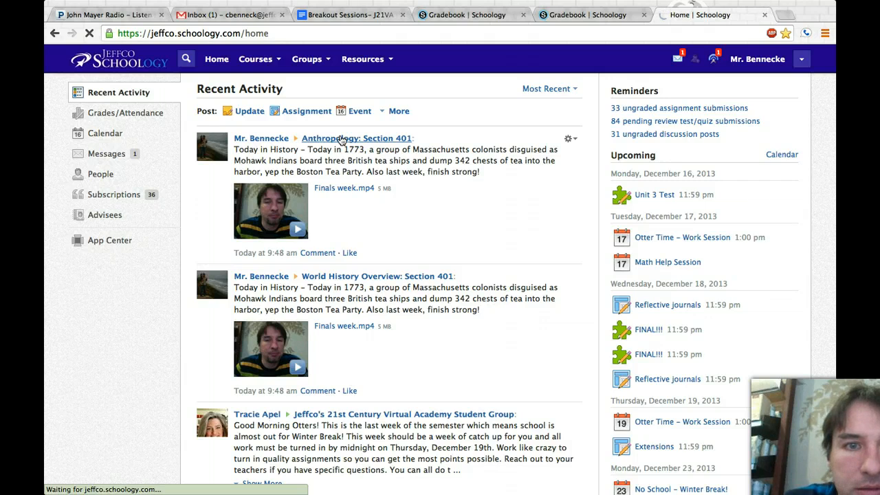
click(356, 138)
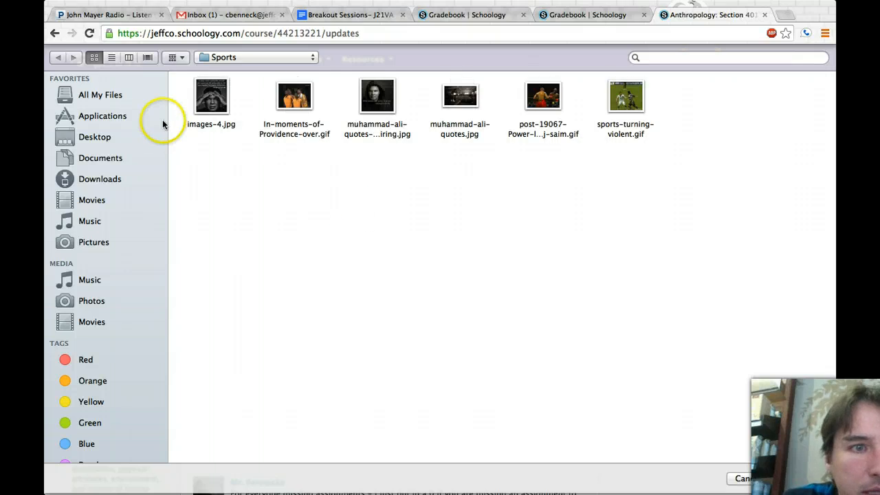
- Attach Finals week-2.mp4 from the Downloads folder, in list view, to the new update
click(101, 179)
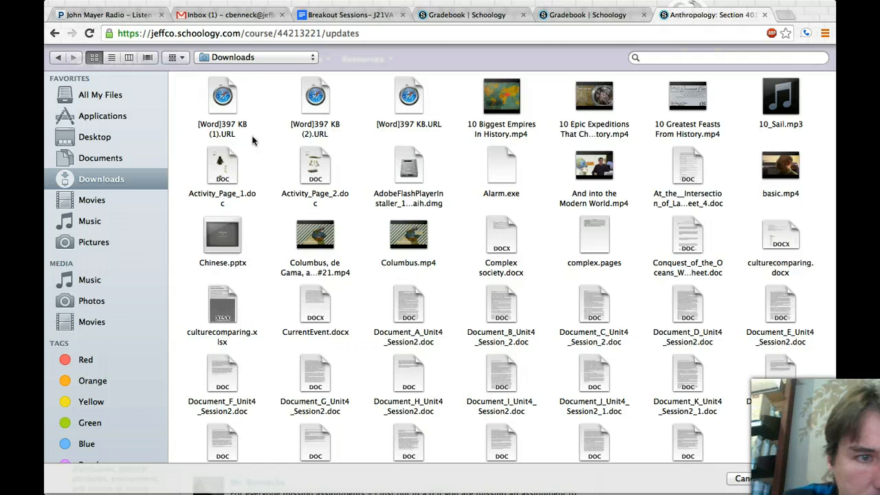
click(112, 57)
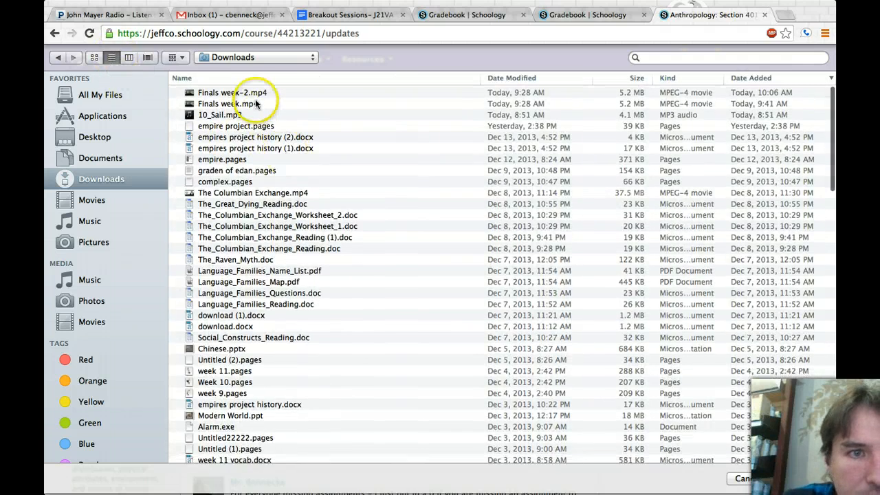
click(231, 92)
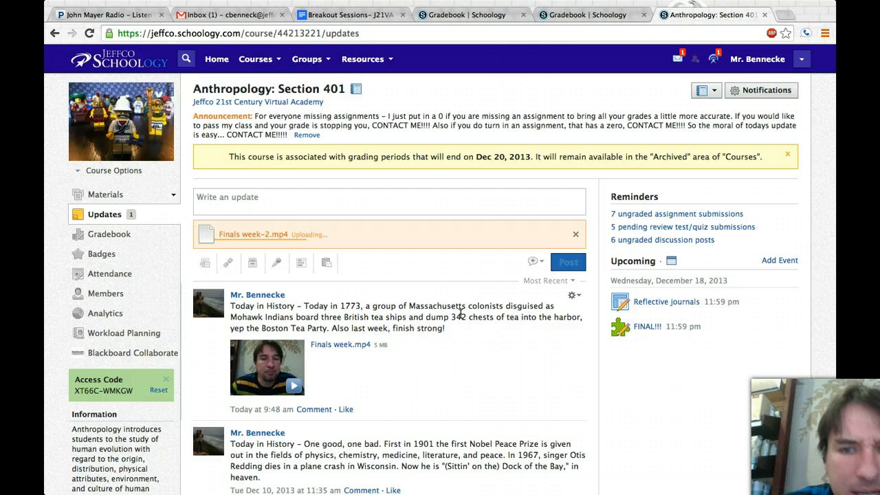
mouse_move(480, 335)
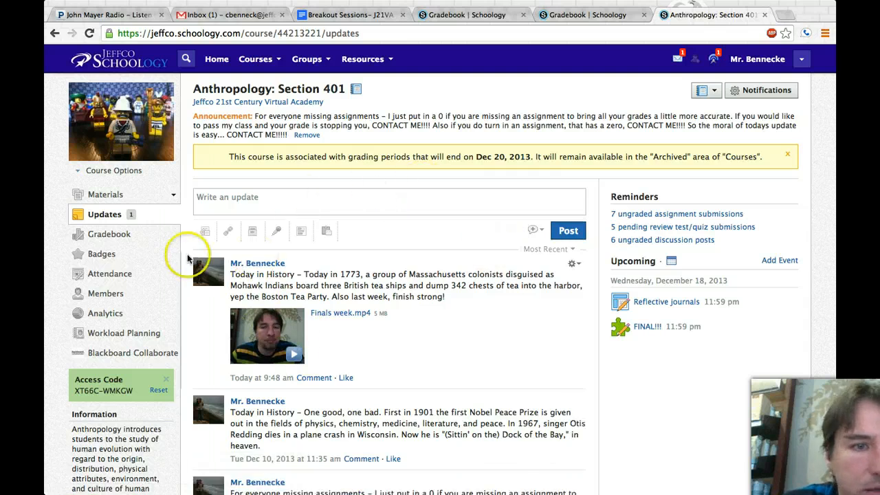
mouse_move(107, 195)
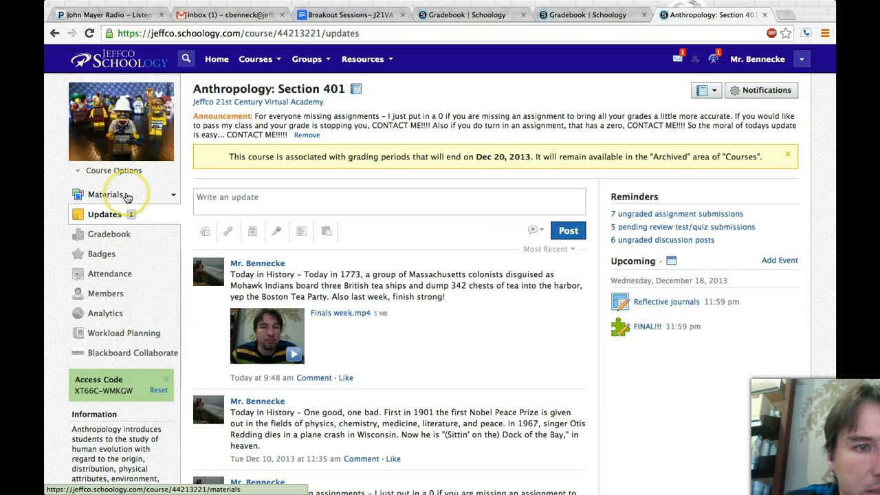
- Open Materials > Finally the end! > Why the discussion questions? and choose Edit from the gear menu
click(173, 194)
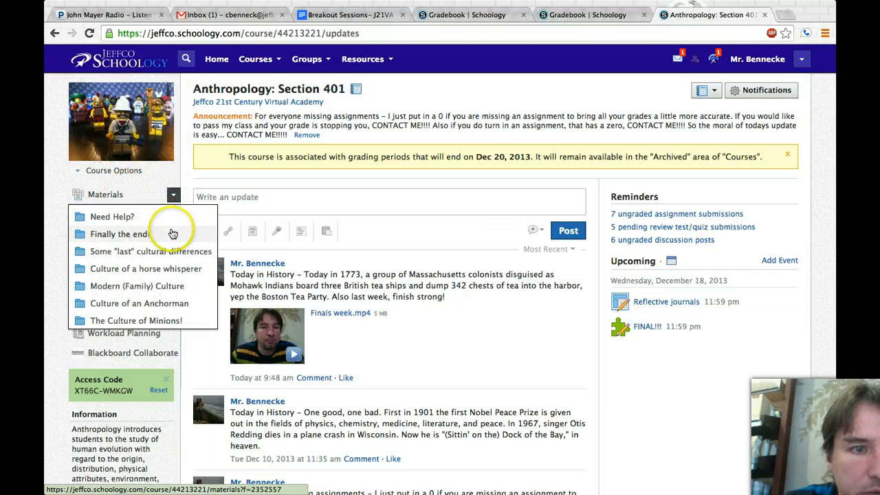
click(120, 234)
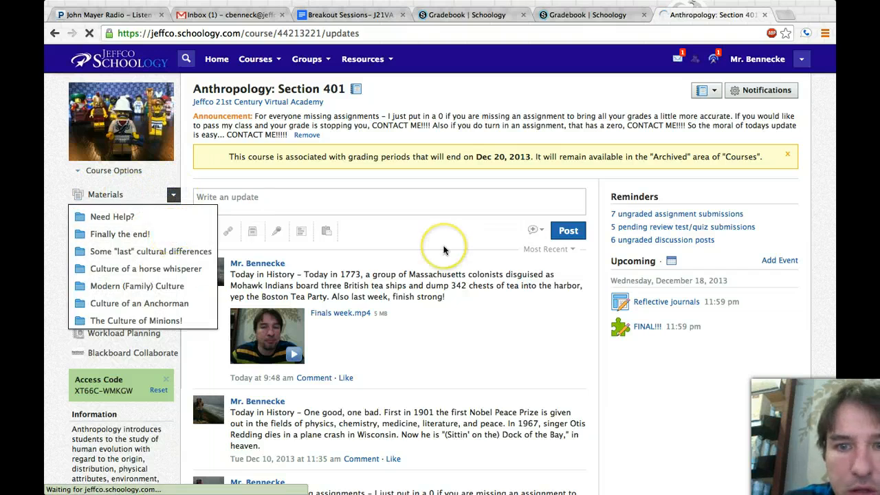
click(120, 233)
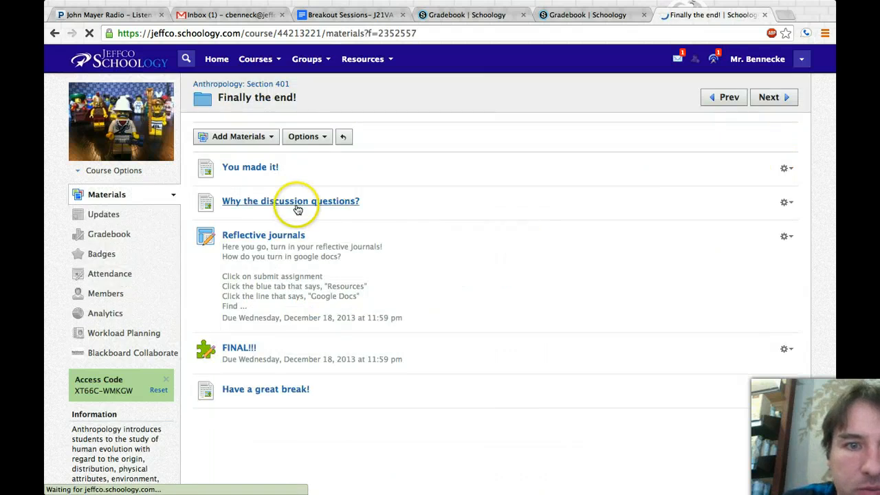
click(290, 201)
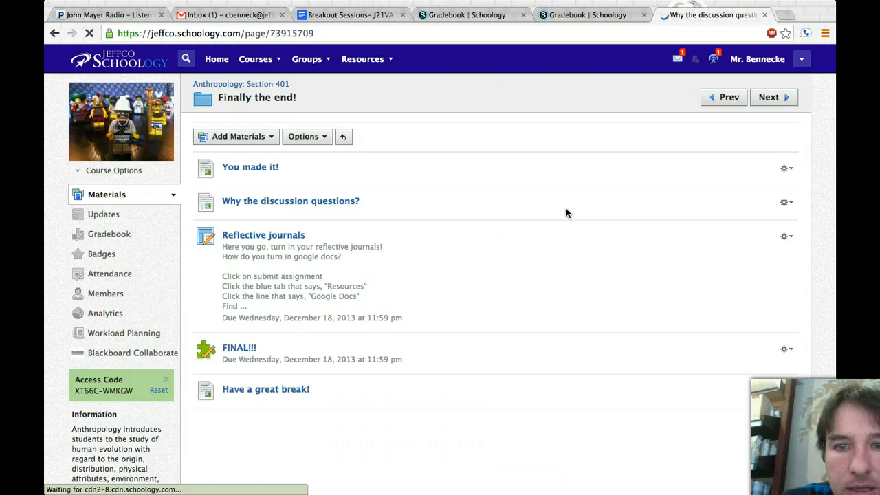
click(290, 201)
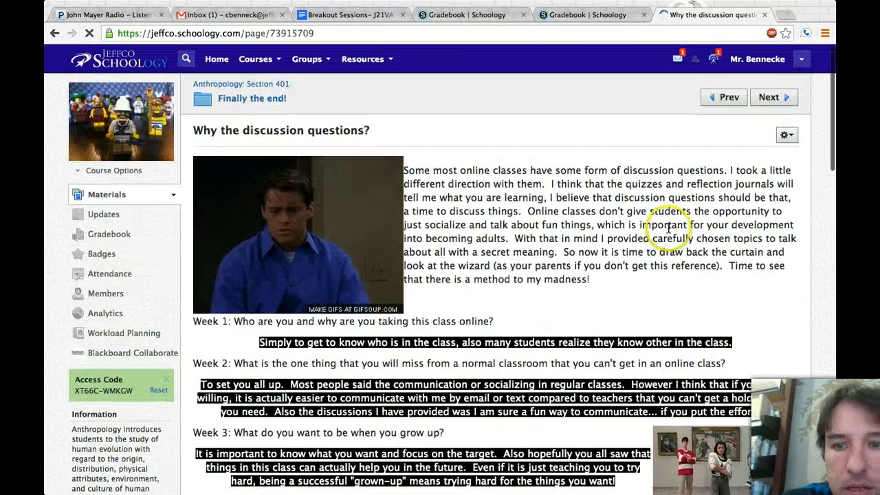
click(782, 134)
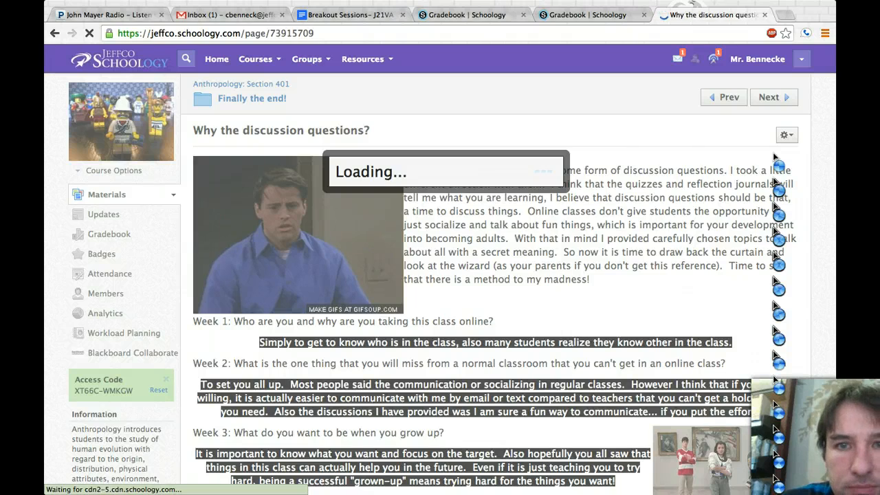
click(782, 135)
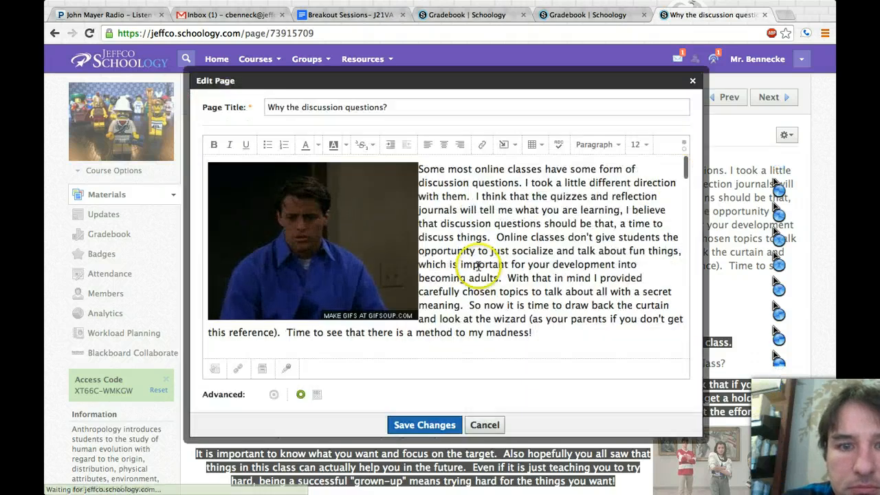
- Scroll to Week 12 in the page editor, open Insert Media, and choose a video file
scroll(down, 3)
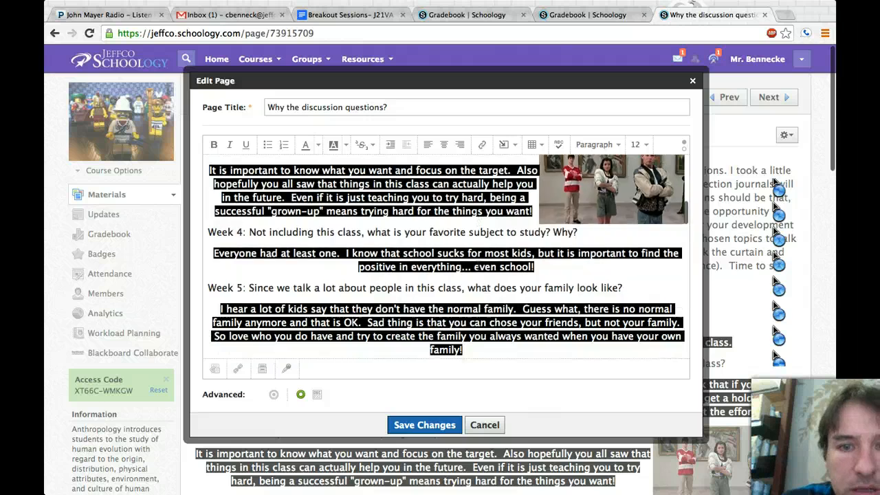
scroll(down, 3)
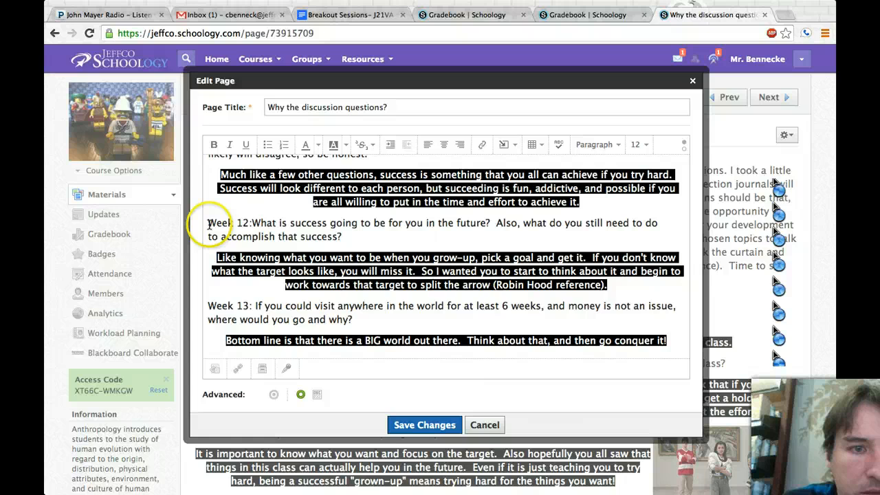
mouse_move(507, 144)
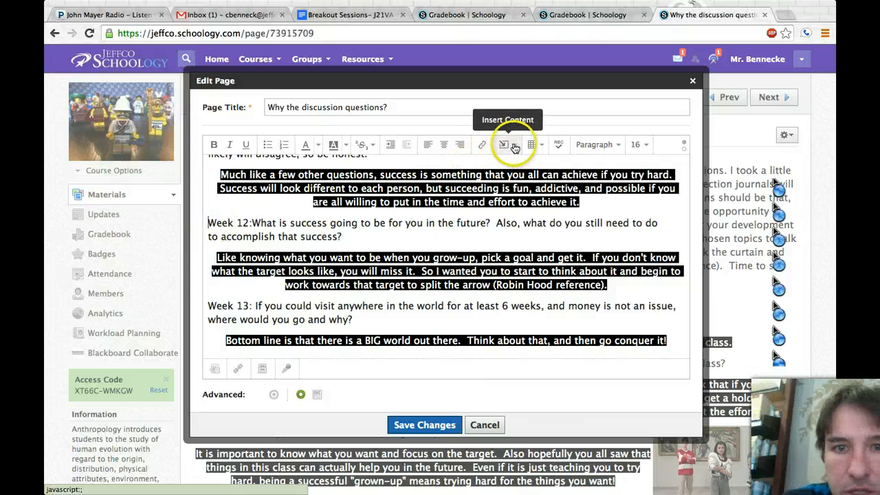
click(503, 145)
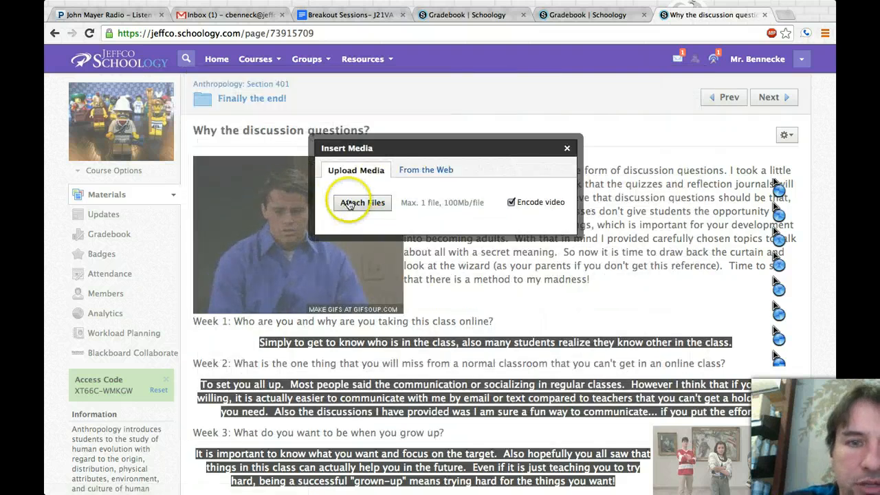
click(361, 202)
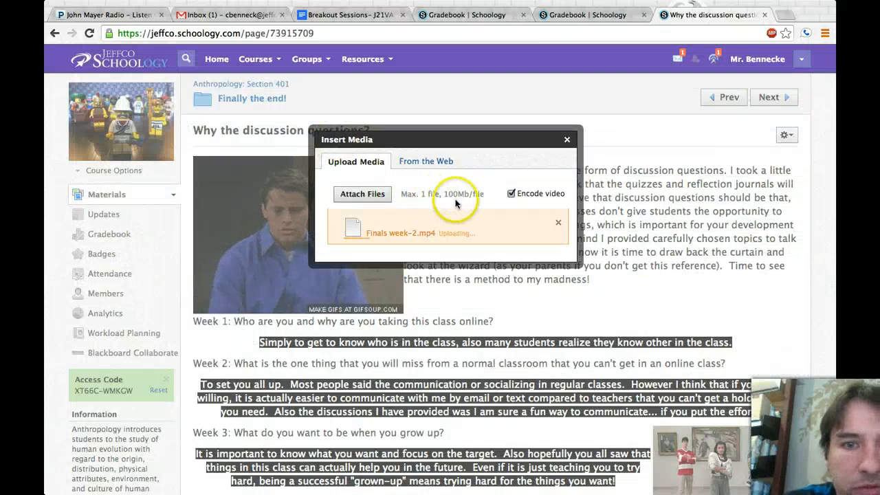
mouse_move(399, 246)
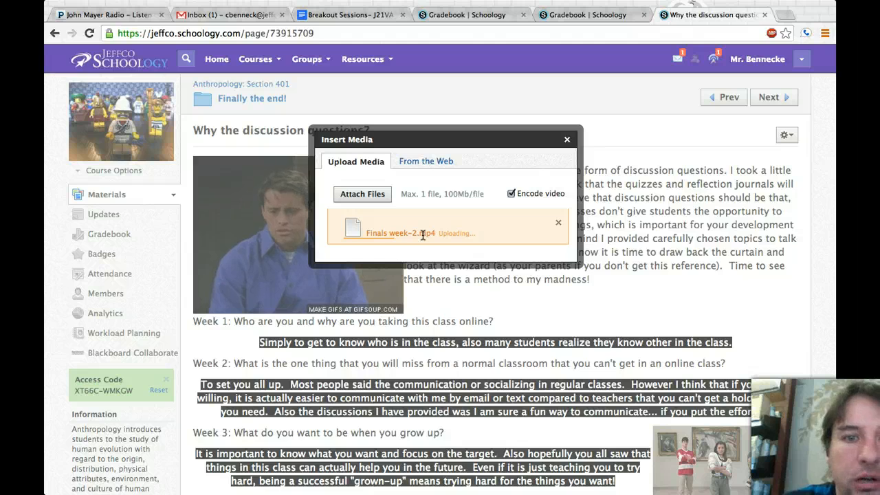
mouse_move(456, 203)
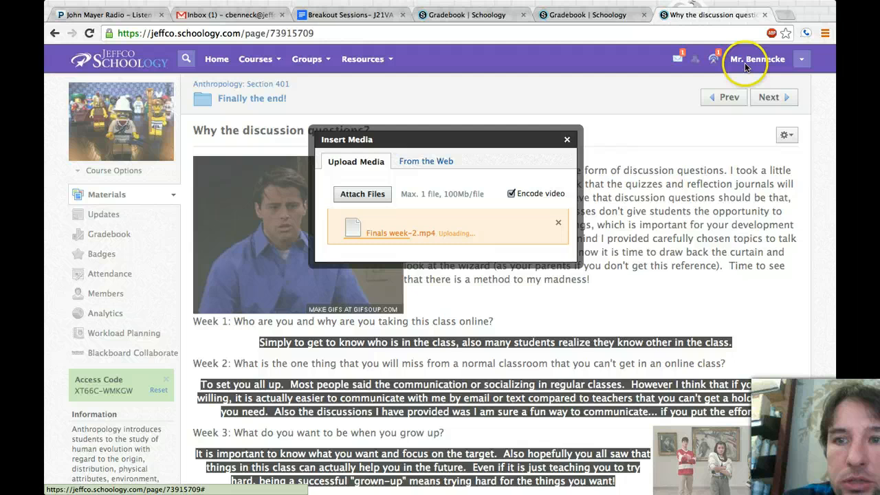
mouse_move(642, 206)
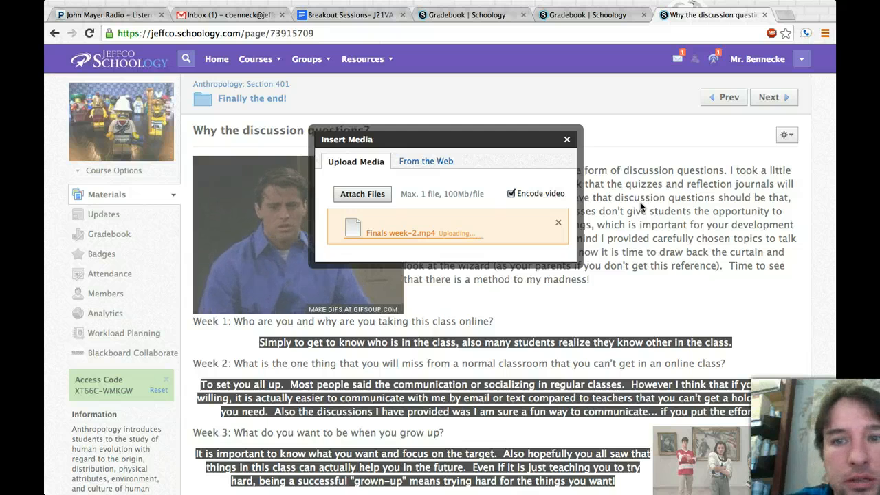
- Close the Insert Media window after starting the Finals week-2.mp4 upload
click(567, 139)
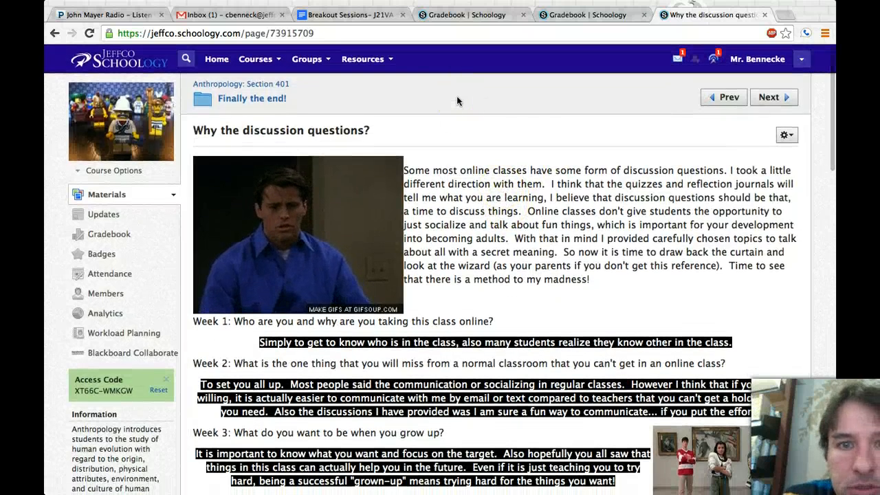
mouse_move(569, 61)
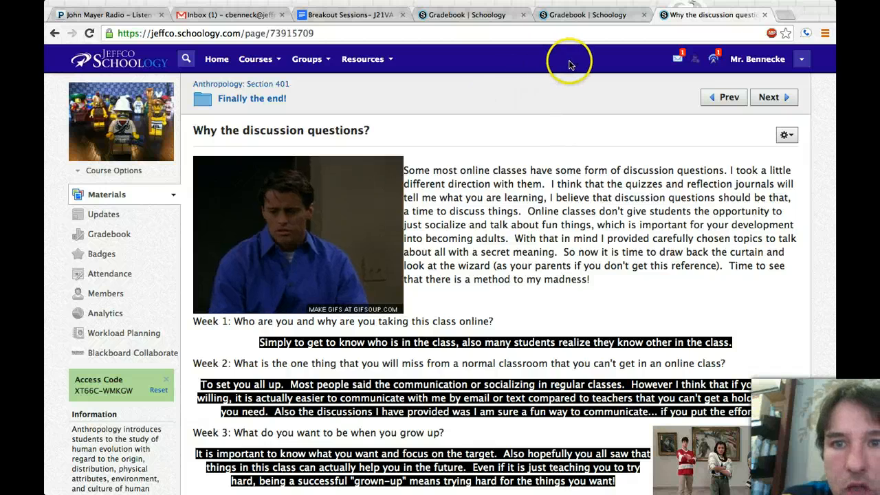
mouse_move(569, 62)
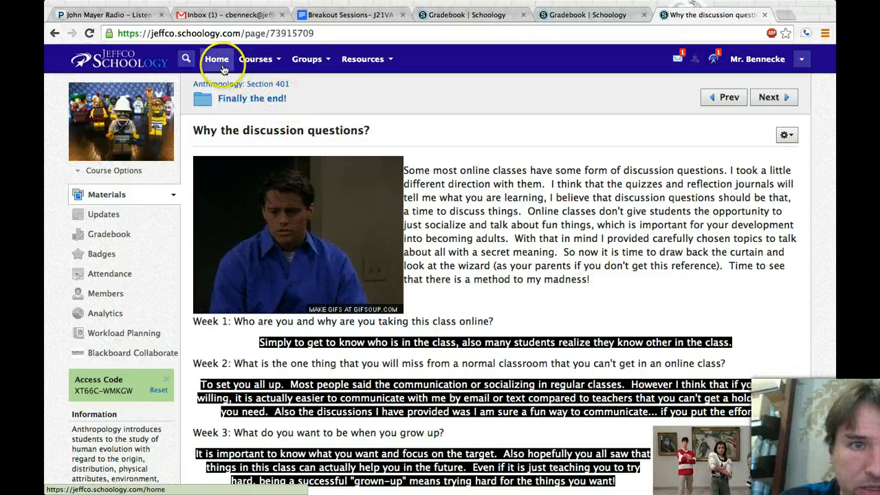
- Leave the 'Why the discussion questions?' page for the Schoology Home page
click(216, 59)
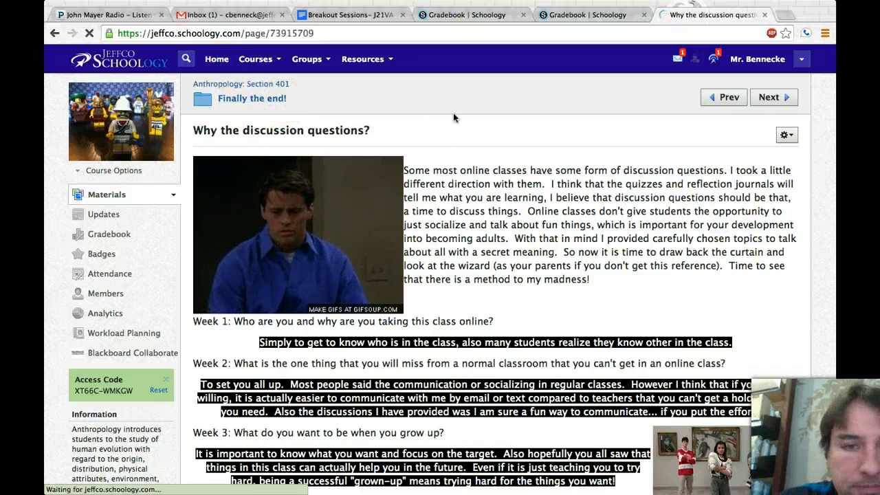
click(216, 59)
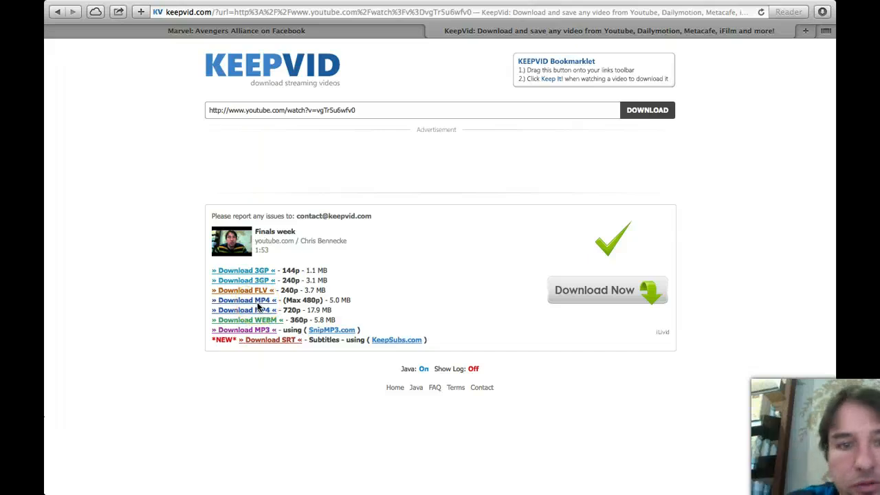
mouse_move(355, 307)
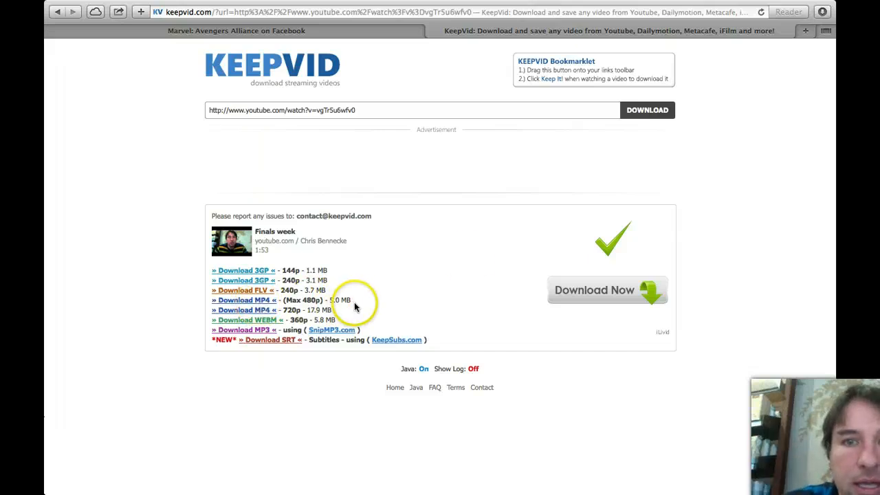
mouse_move(366, 310)
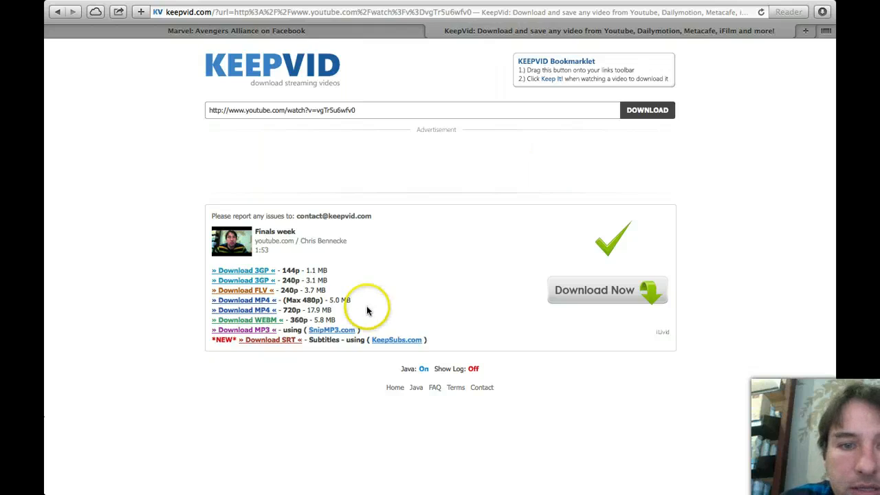
mouse_move(541, 180)
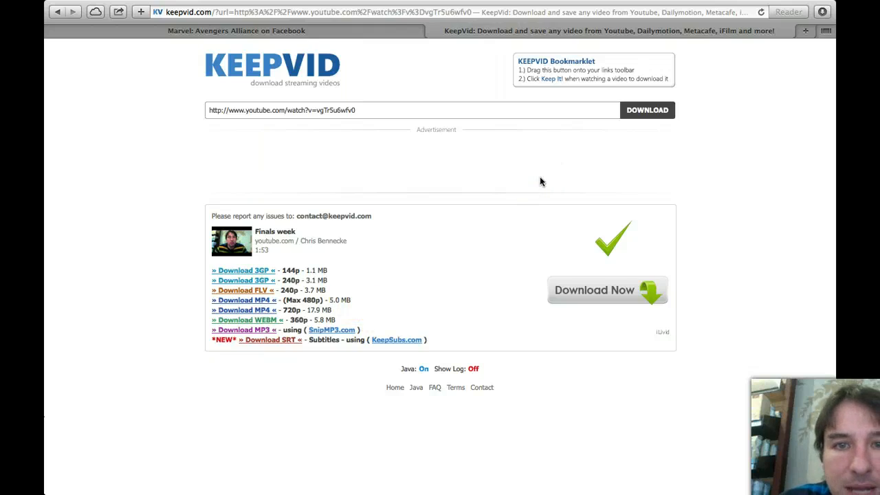